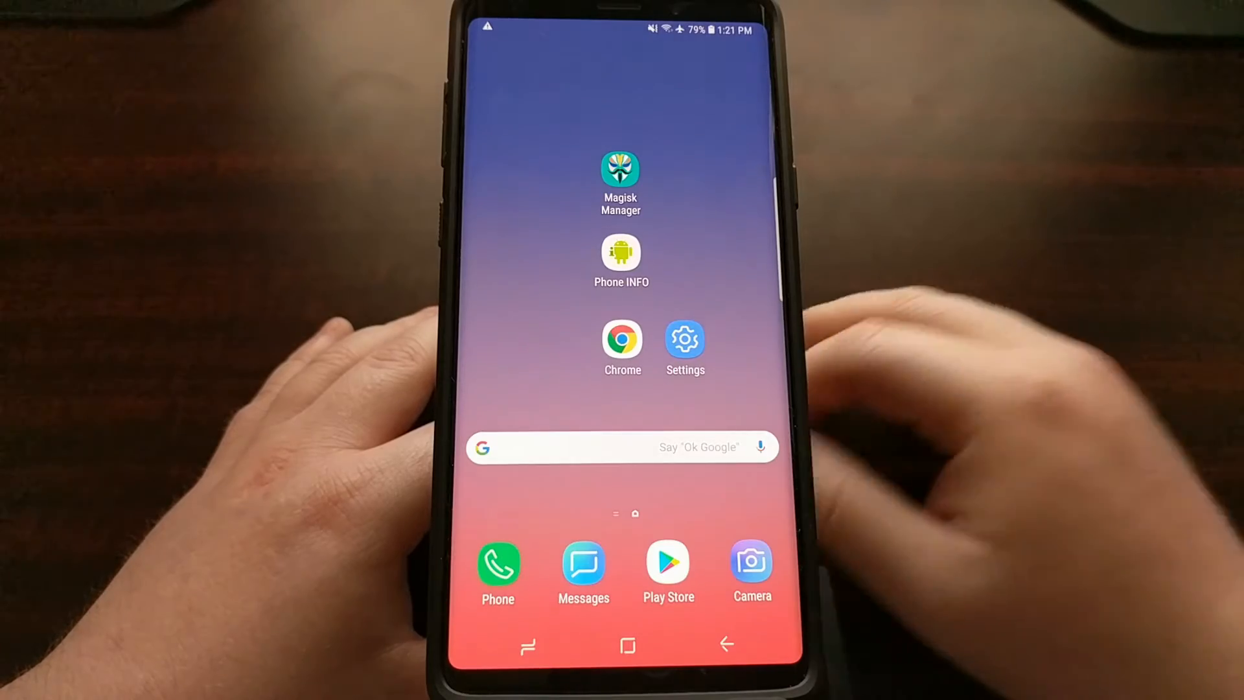
Open the Samsung phone's Developer options page from Settings.
left_click(684, 342)
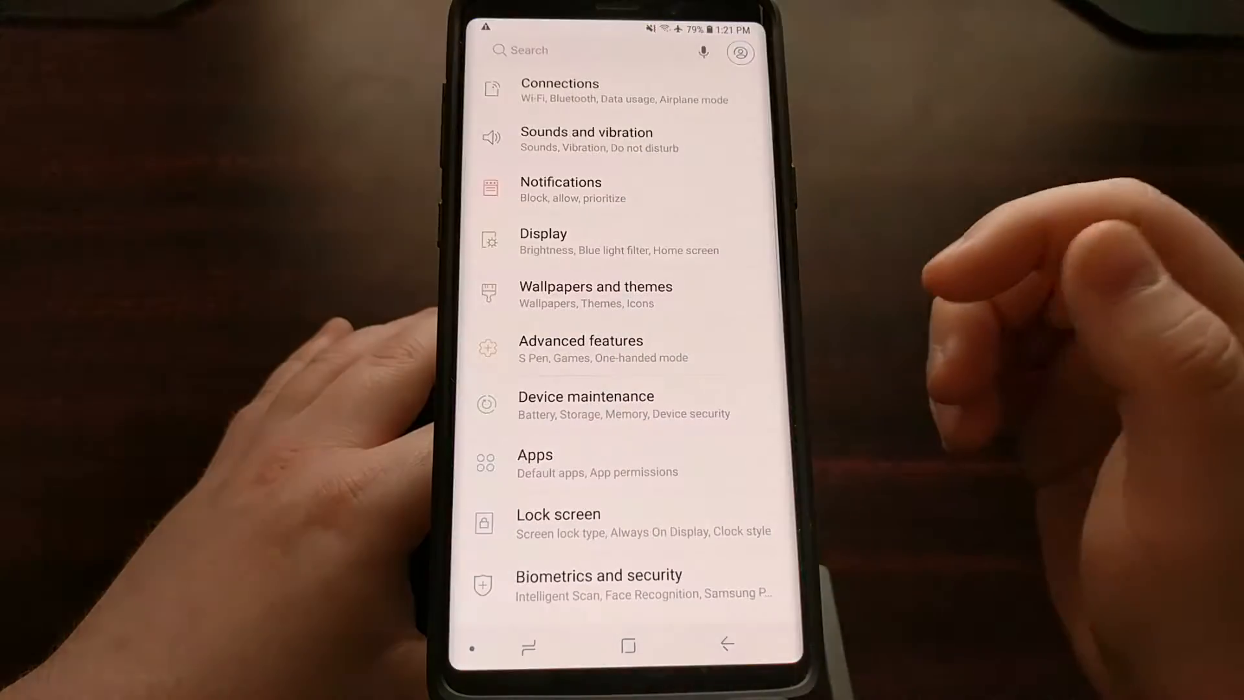
scroll("down", 3)
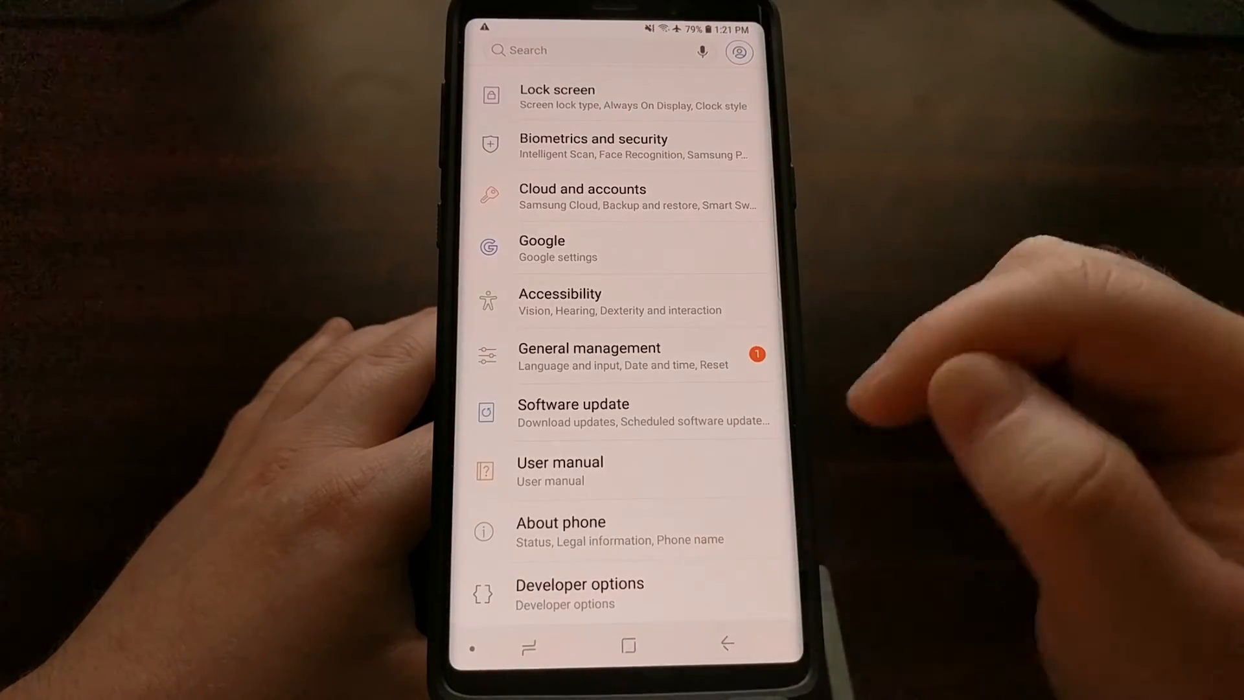
left_click(579, 584)
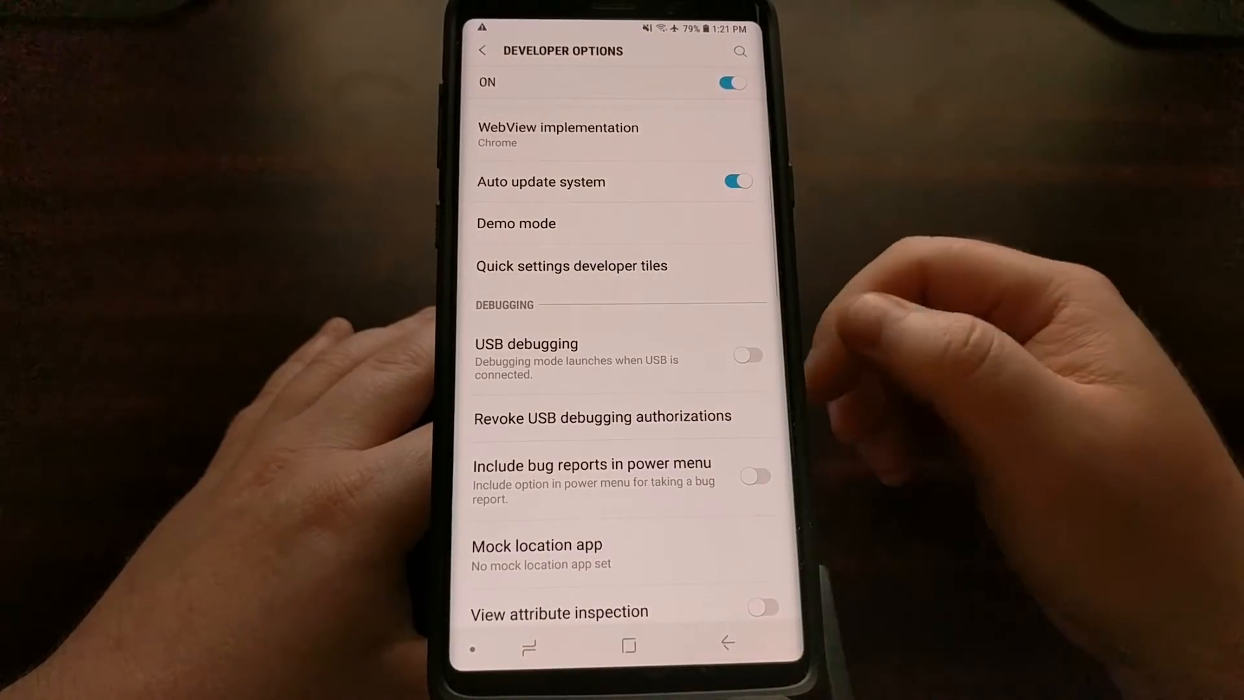
Enable USB debugging, trust the computer's RSA fingerprint, and allow phone data access.
left_click(746, 355)
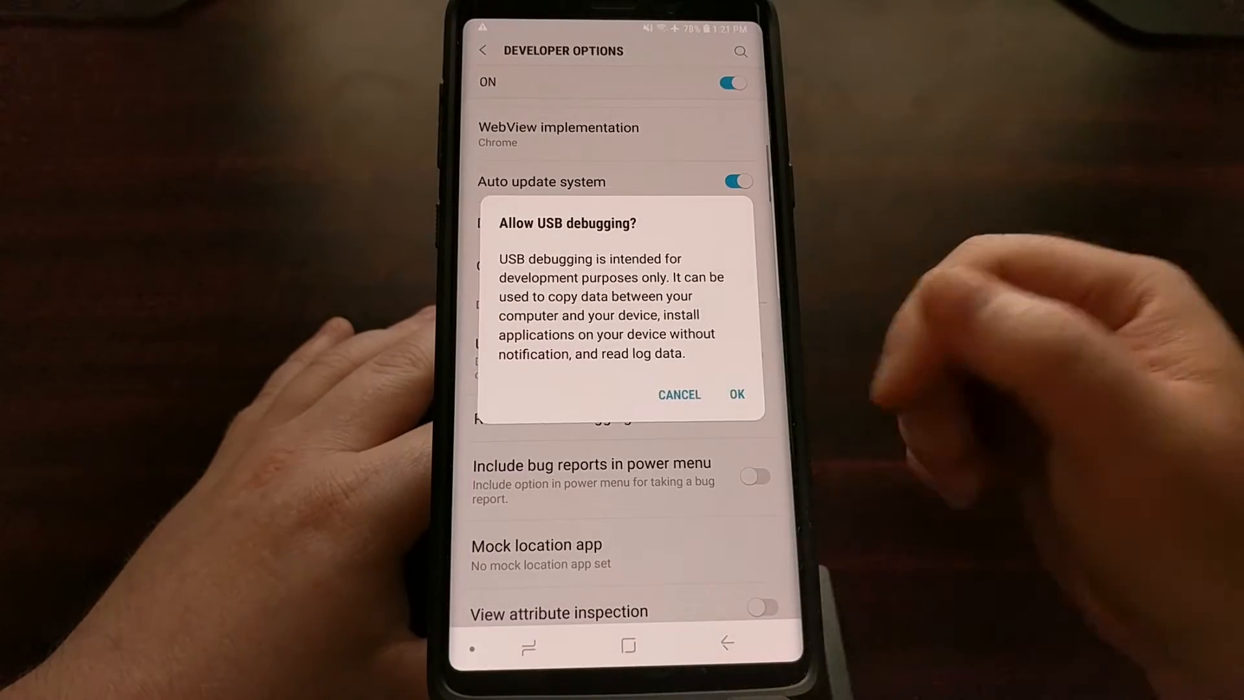
left_click(735, 395)
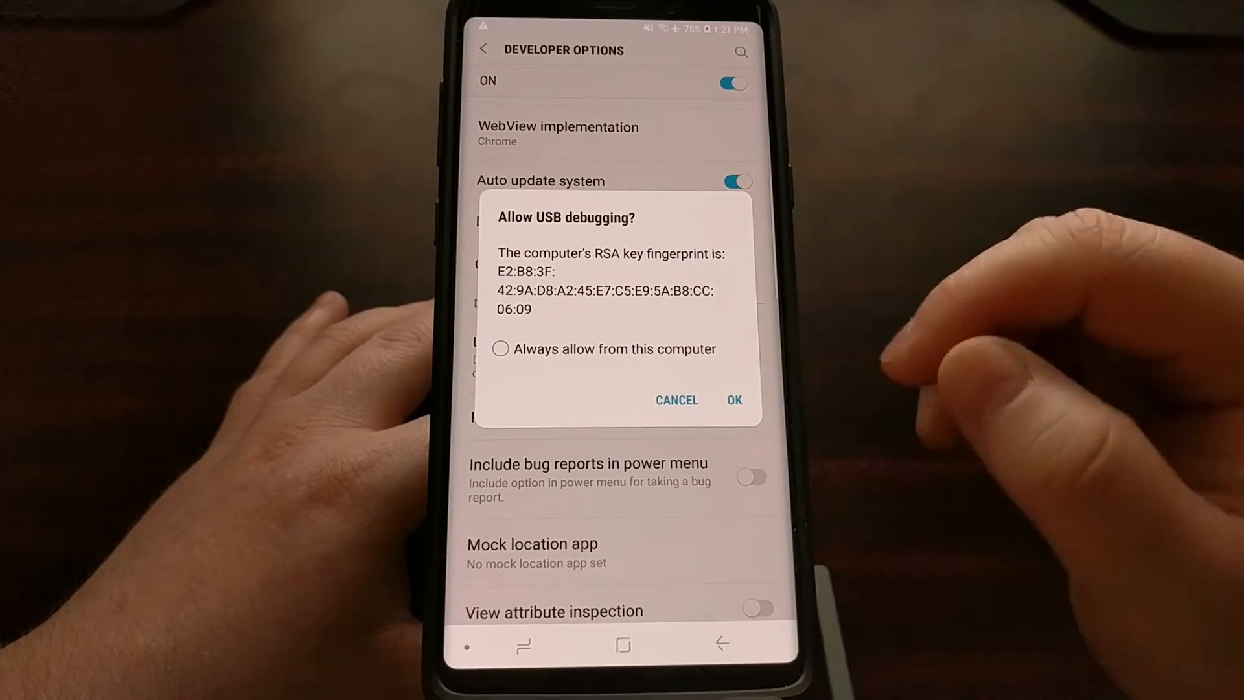
left_click(732, 399)
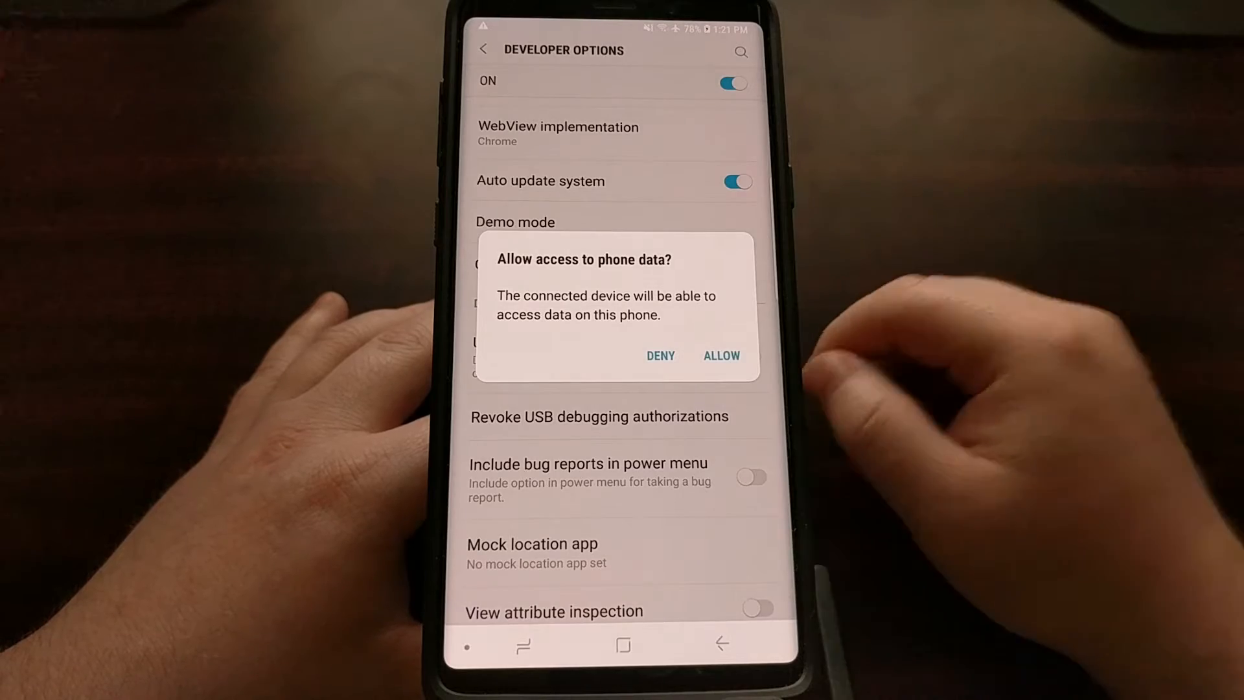
left_click(721, 356)
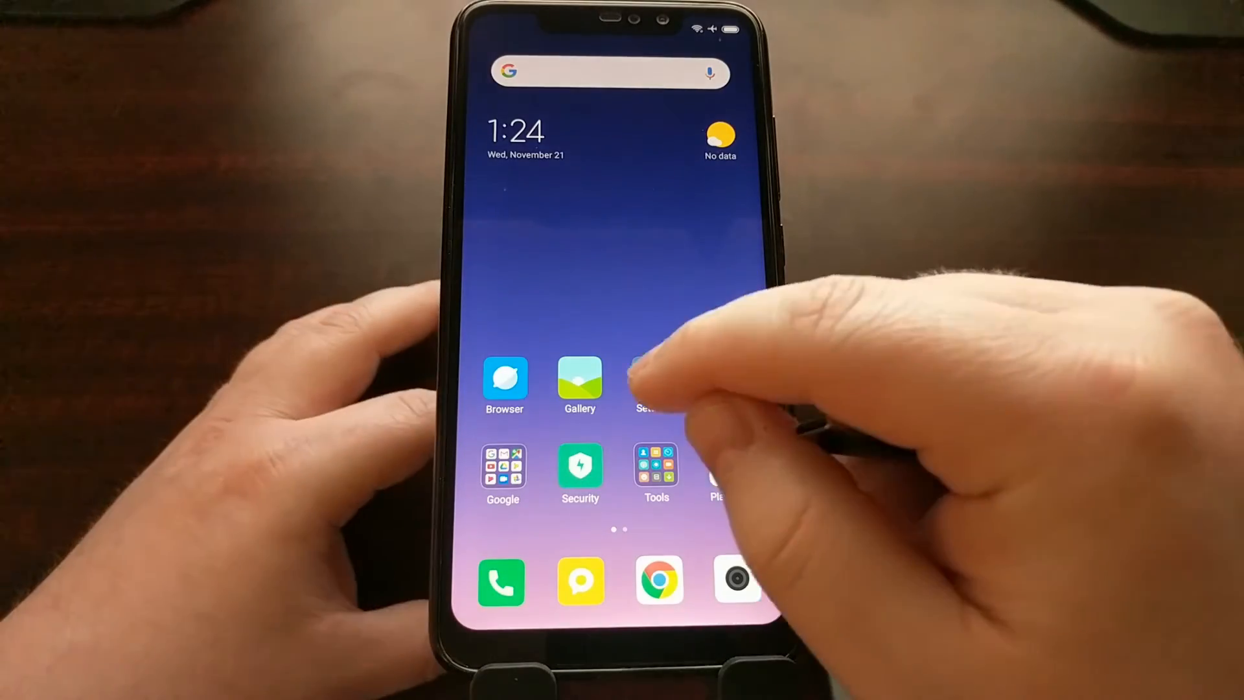
Open Developer options in MIUI Settings via Additional settings.
left_click(646, 384)
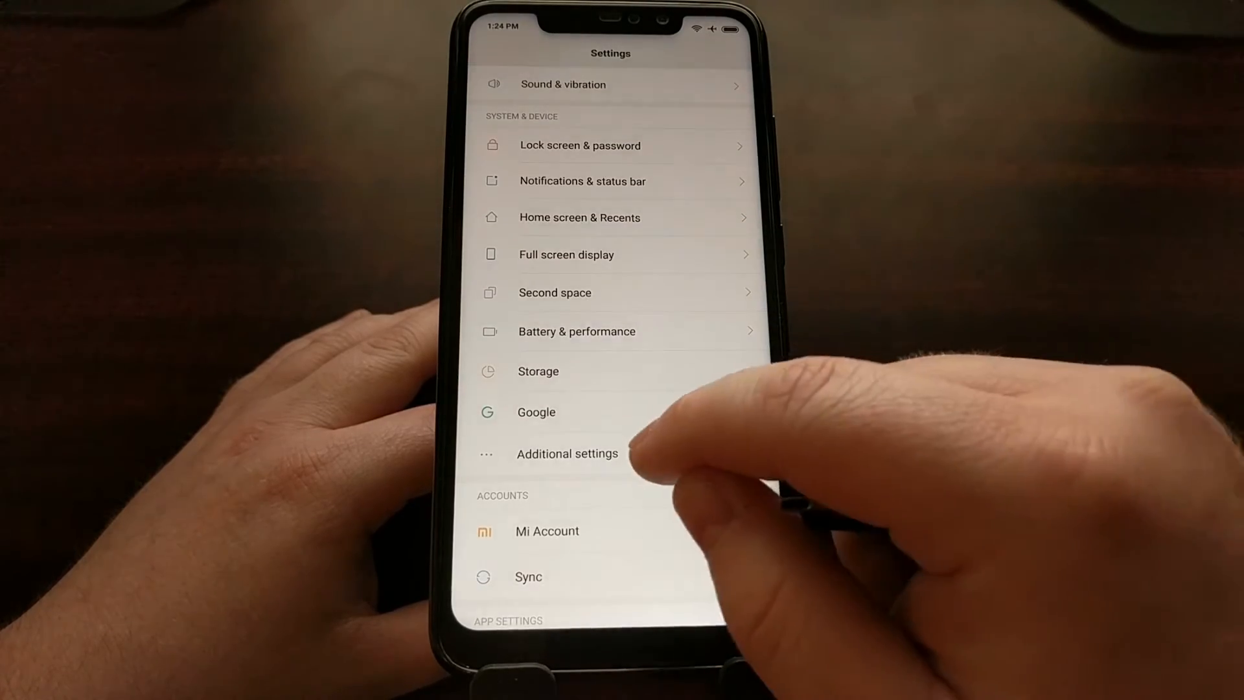
left_click(567, 453)
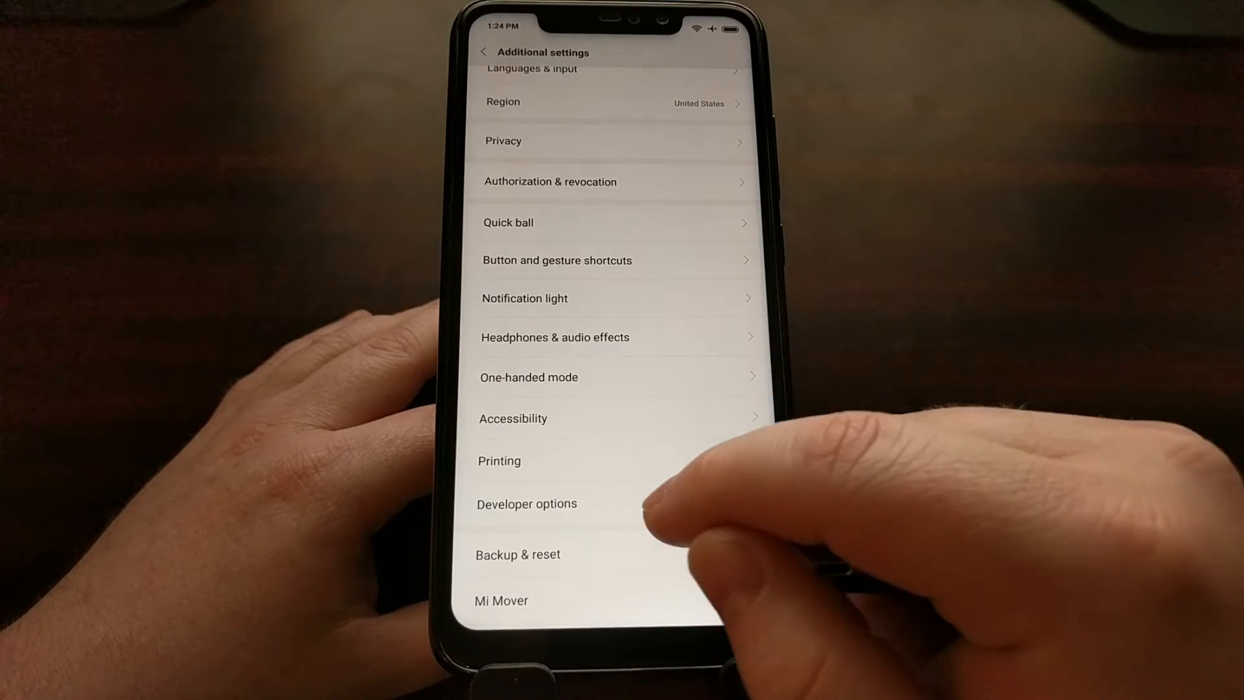
left_click(526, 503)
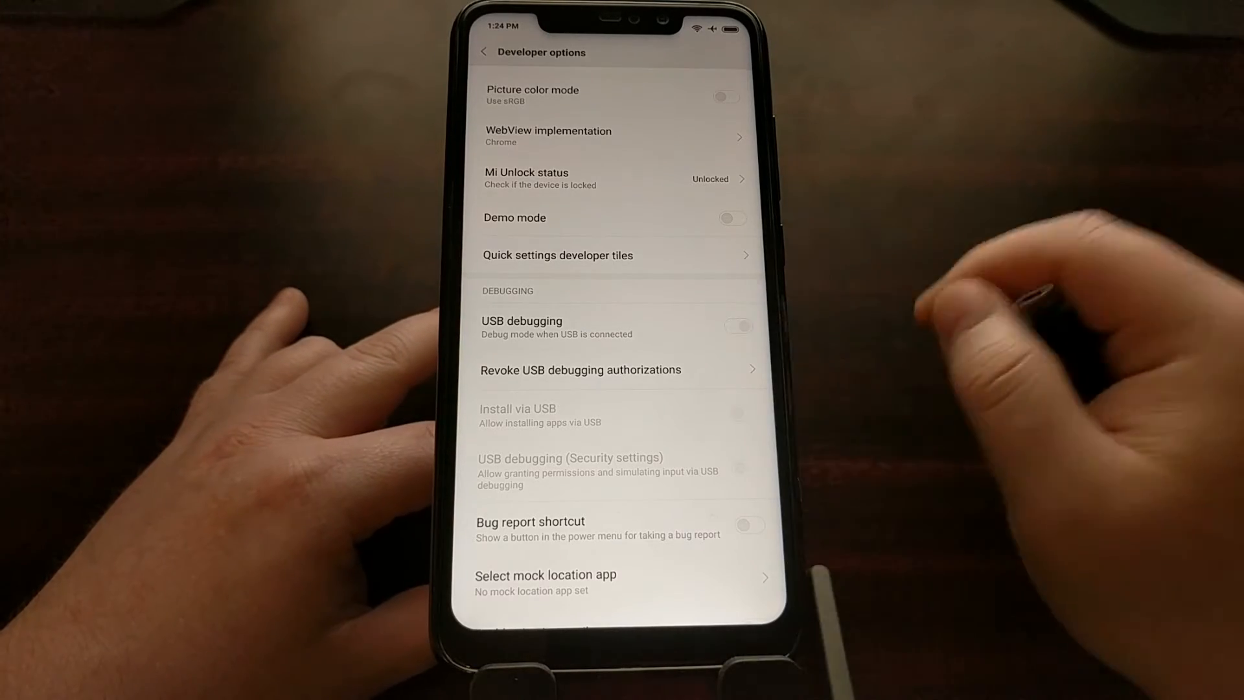
Switch on USB debugging and confirm the Allow USB debugging warning.
left_click(737, 325)
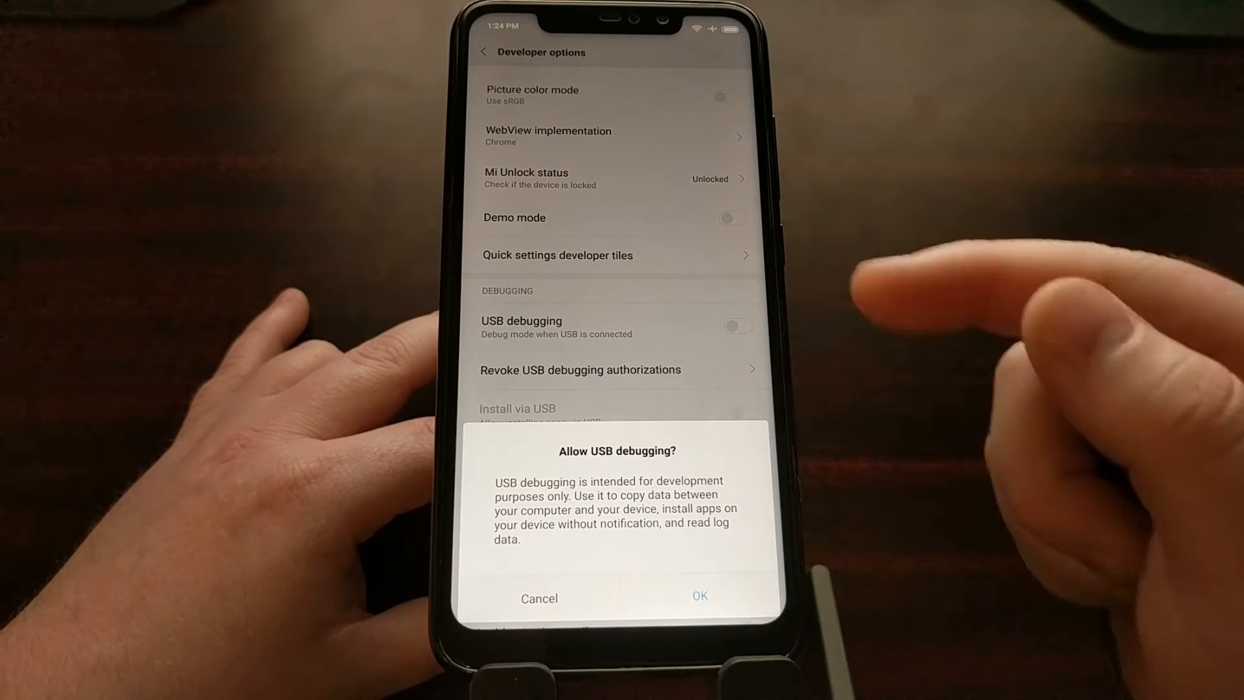
left_click(699, 596)
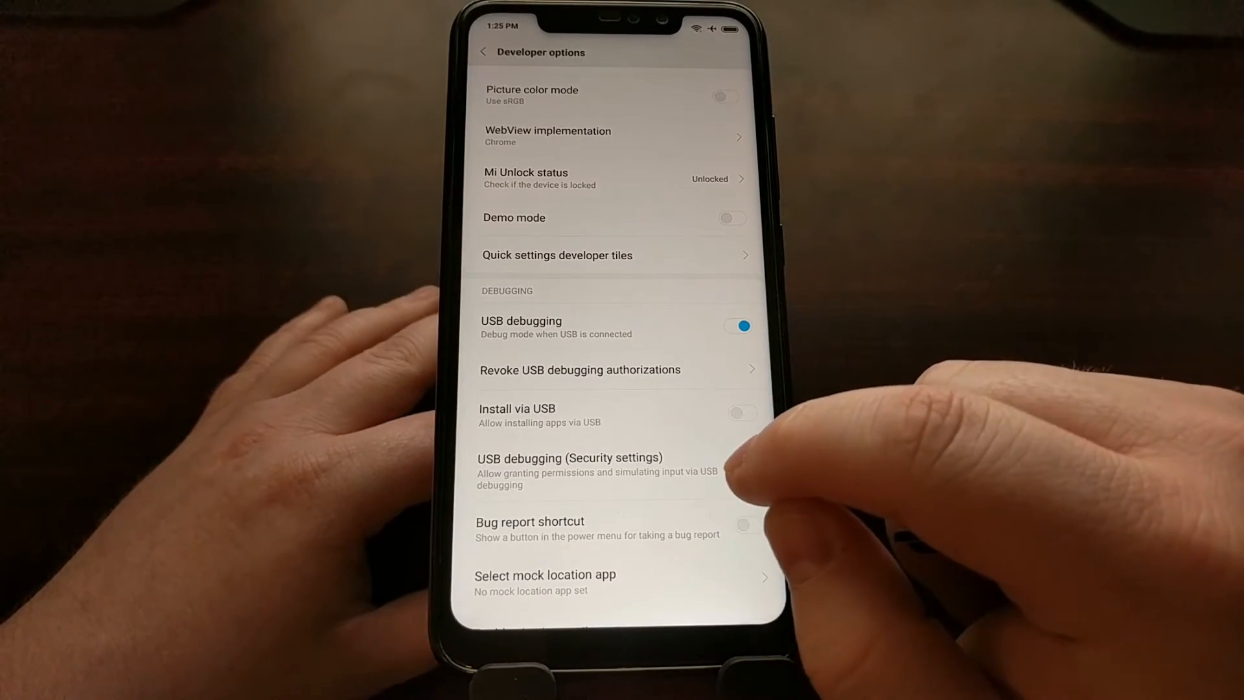
left_click(571, 456)
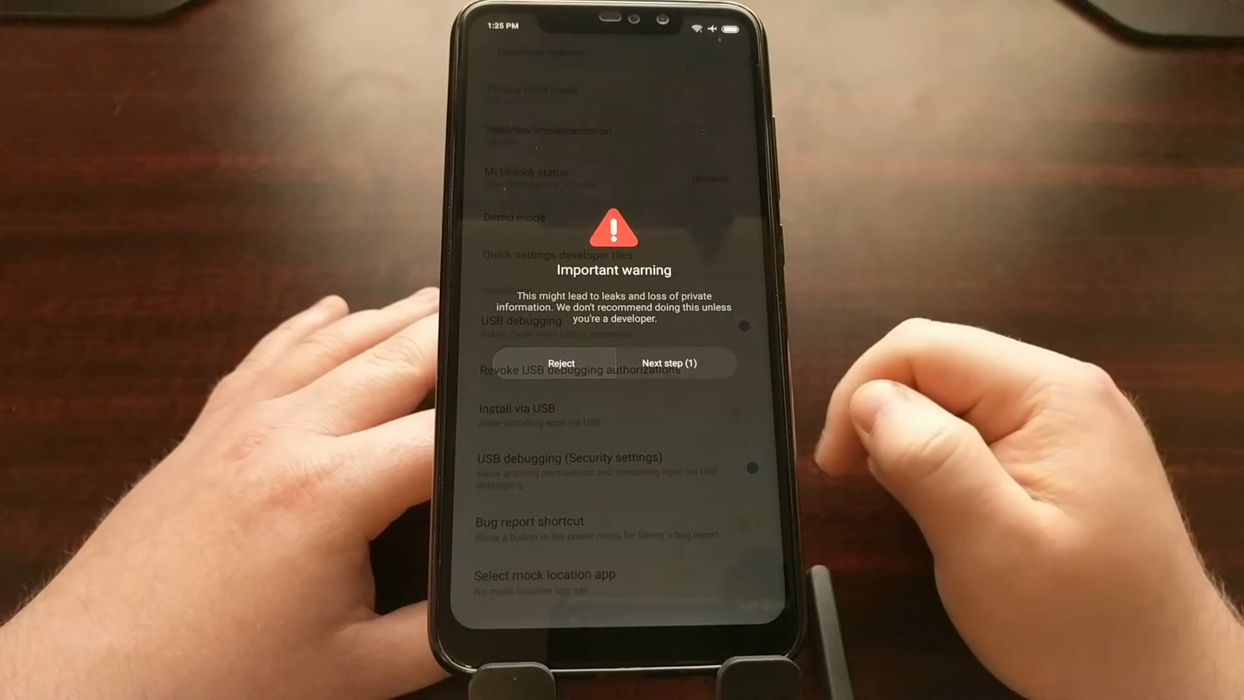
left_click(668, 362)
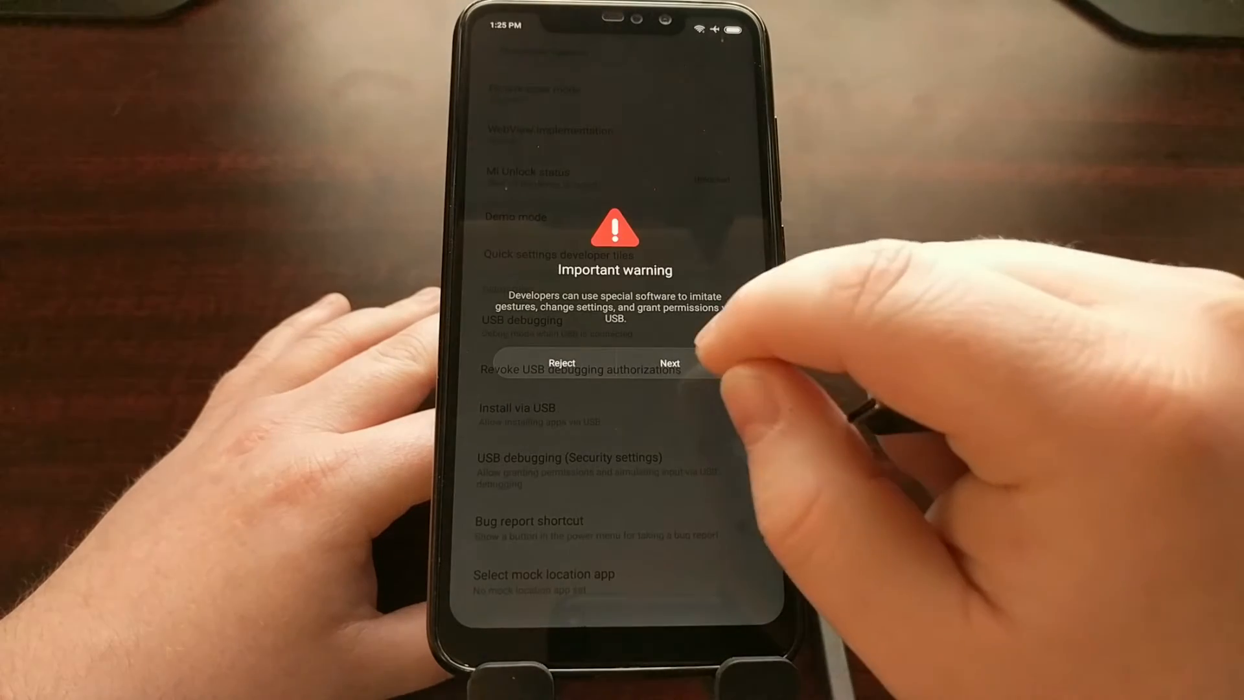
left_click(670, 362)
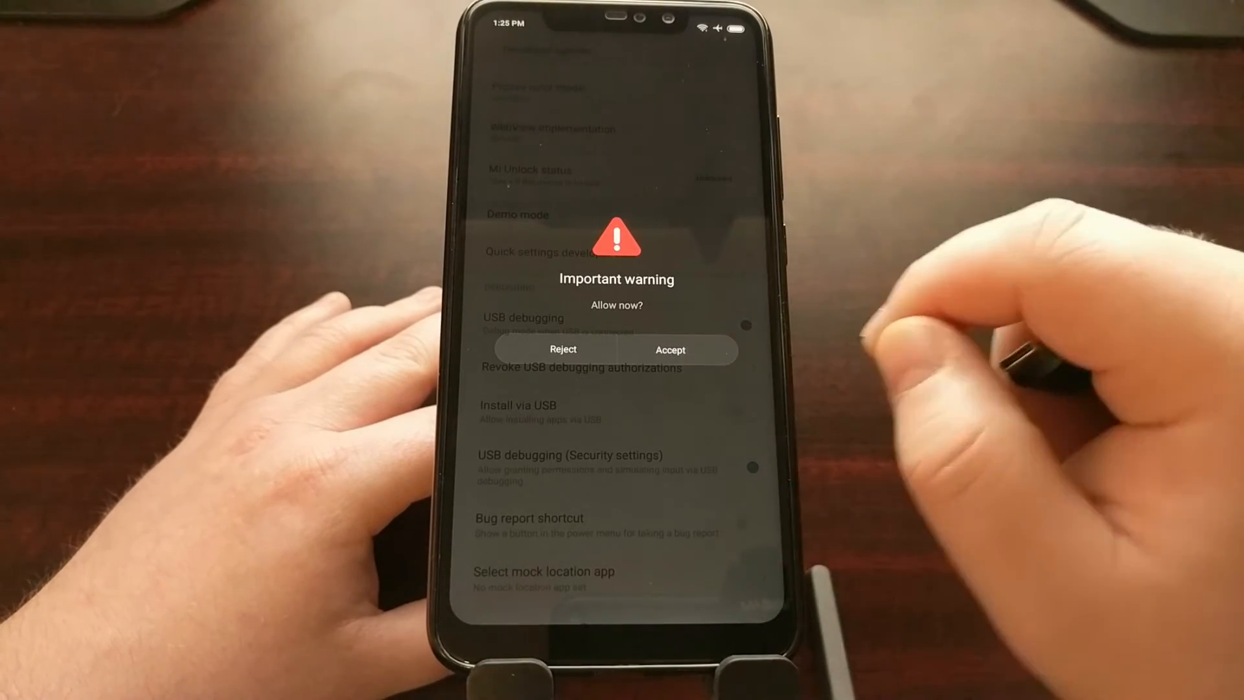
left_click(669, 349)
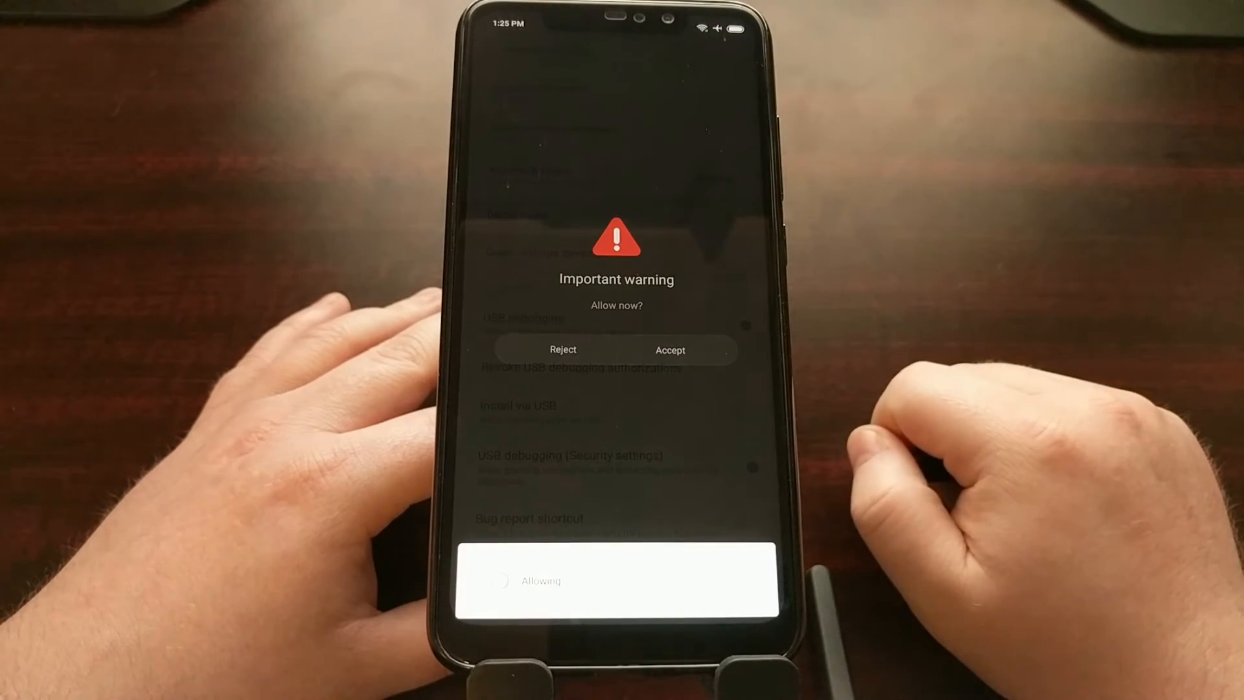
left_click(669, 350)
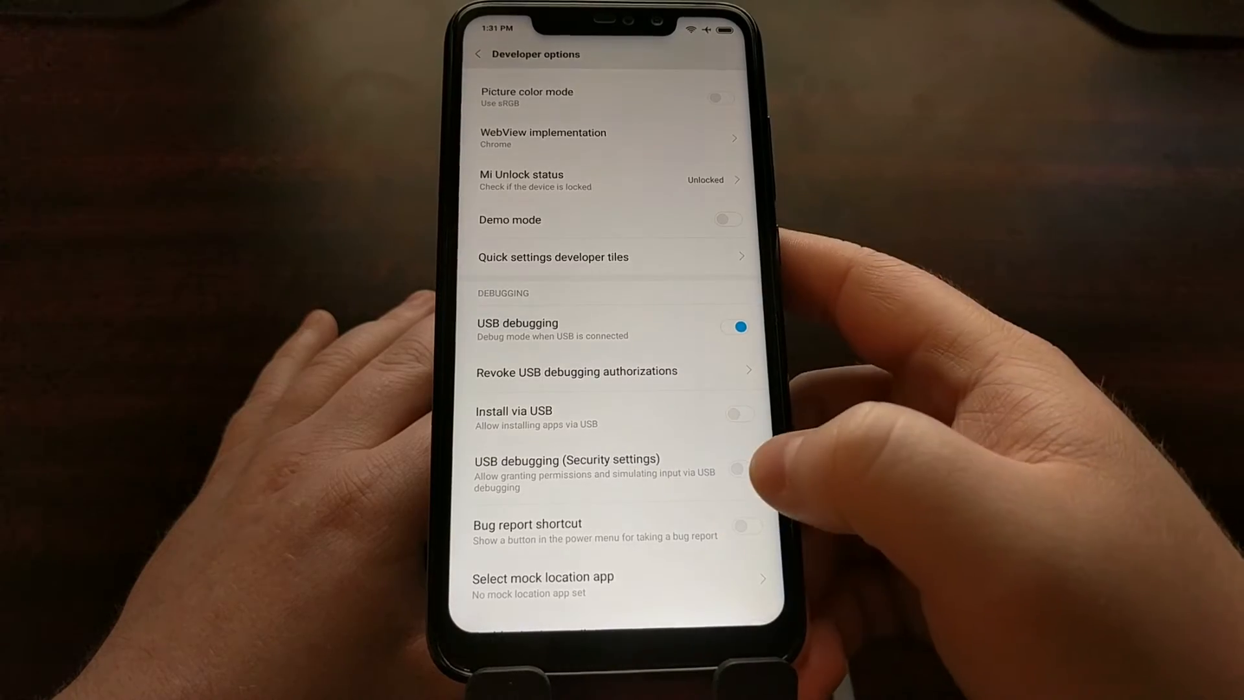
Enable USB debugging (Security settings), passing both warnings and accepting the prompt.
left_click(737, 469)
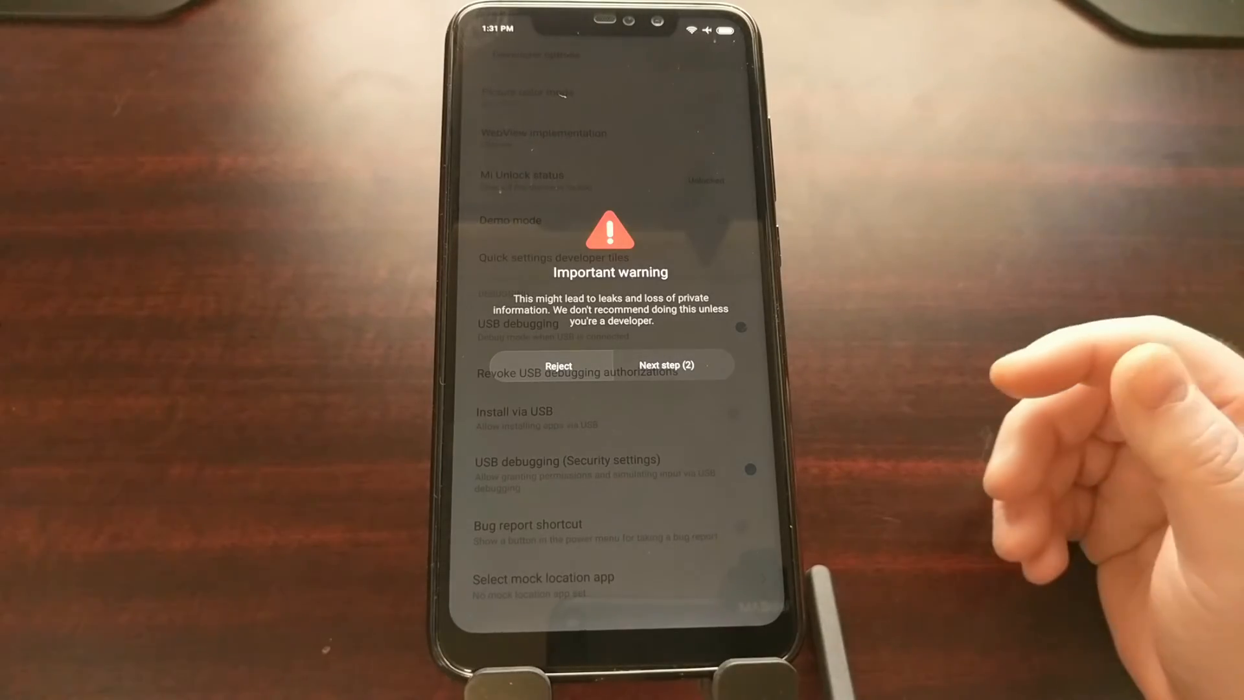
left_click(666, 365)
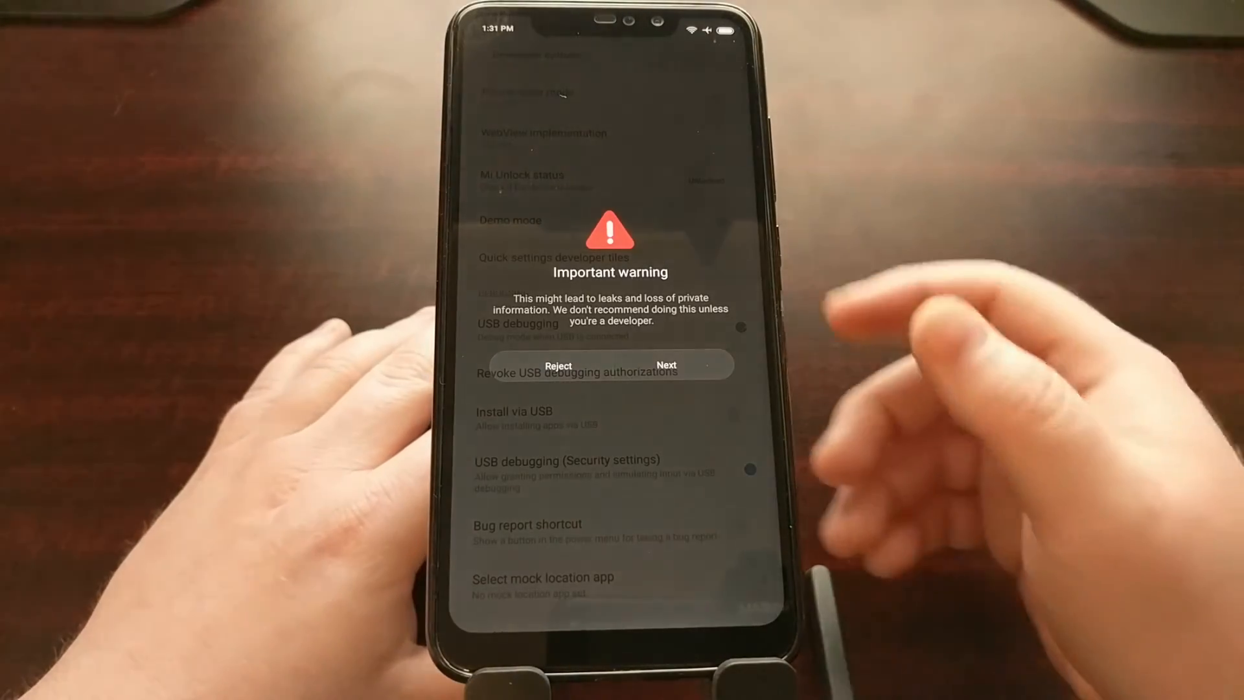
left_click(666, 365)
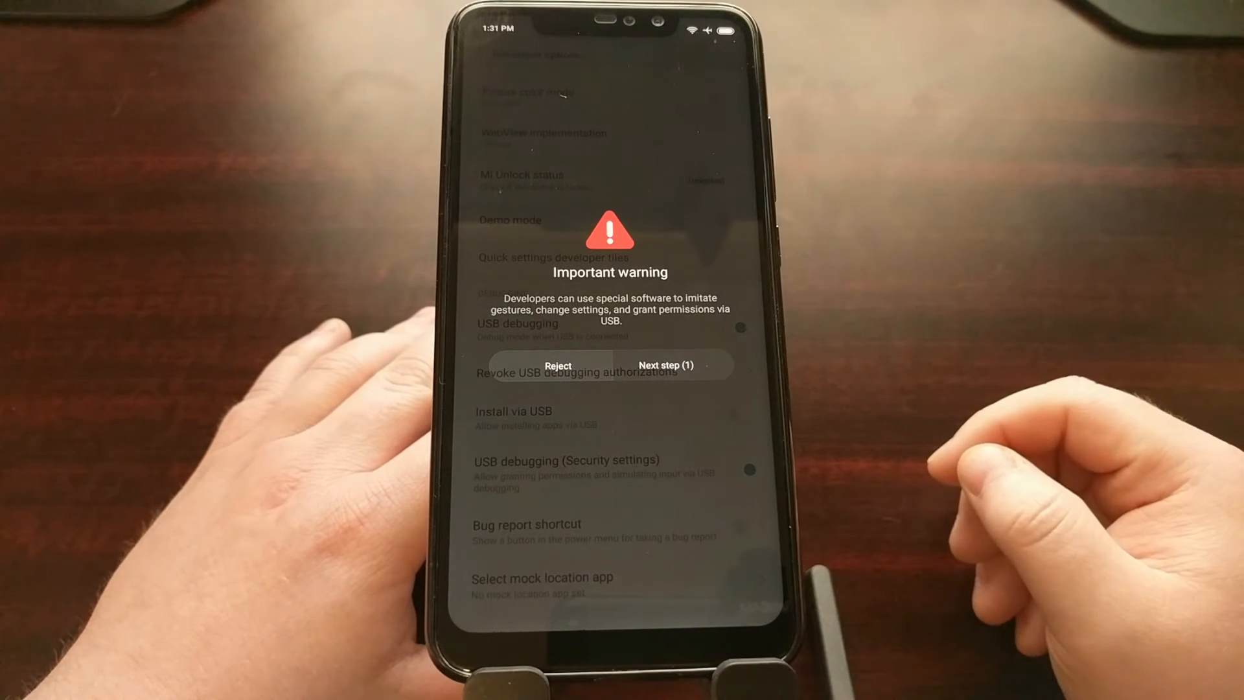
left_click(664, 365)
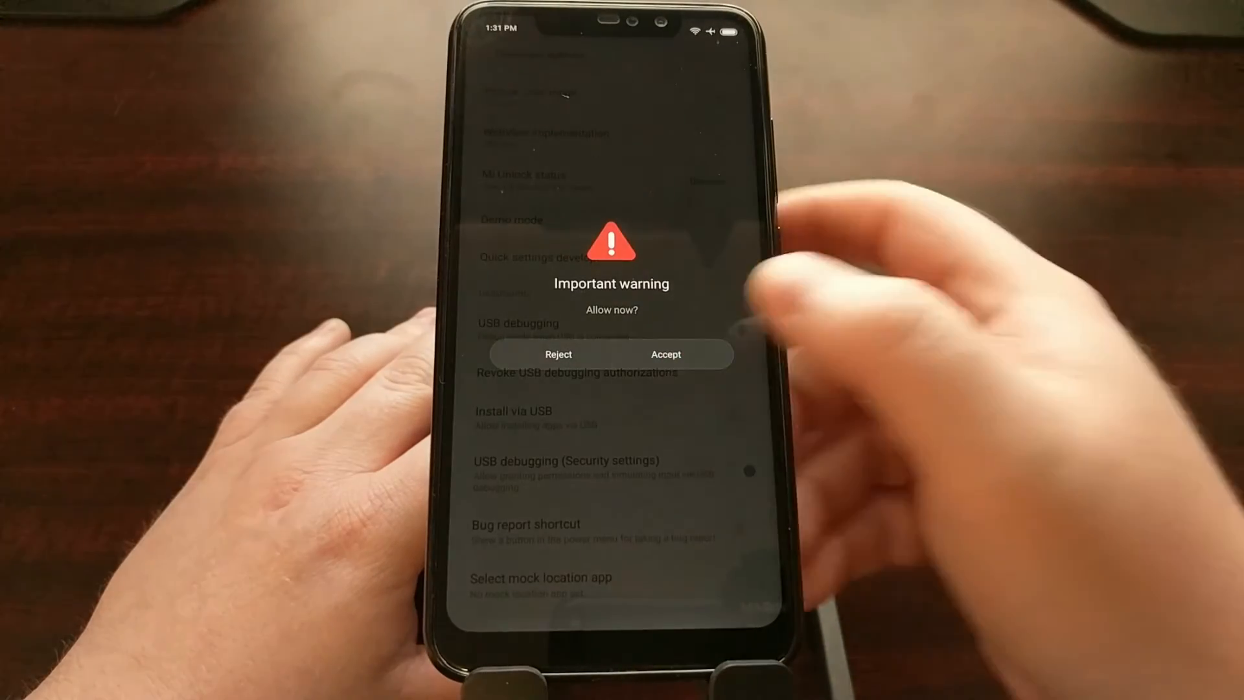
left_click(665, 354)
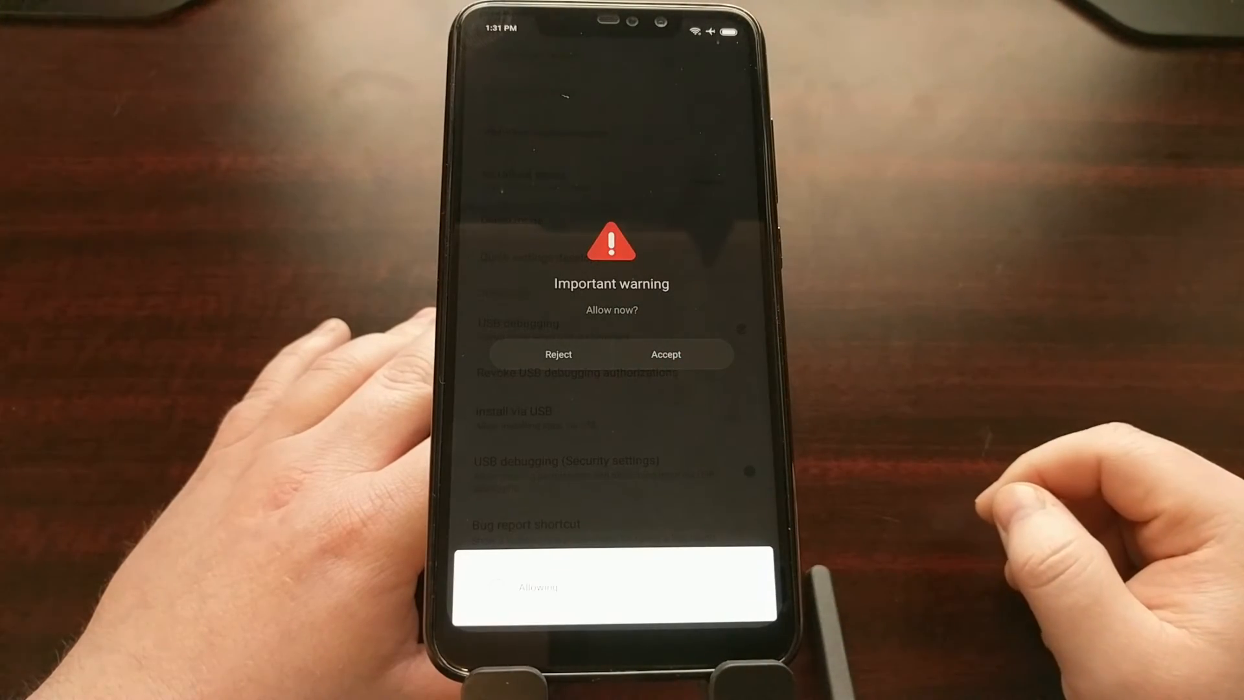
left_click(665, 354)
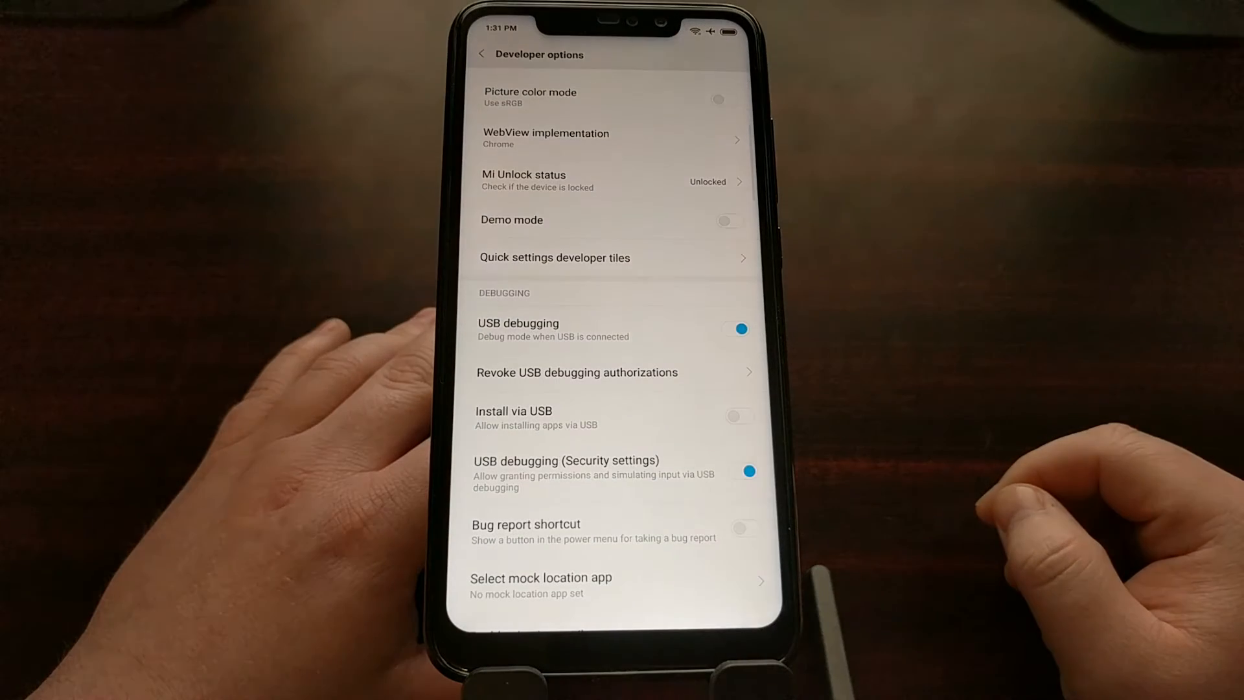